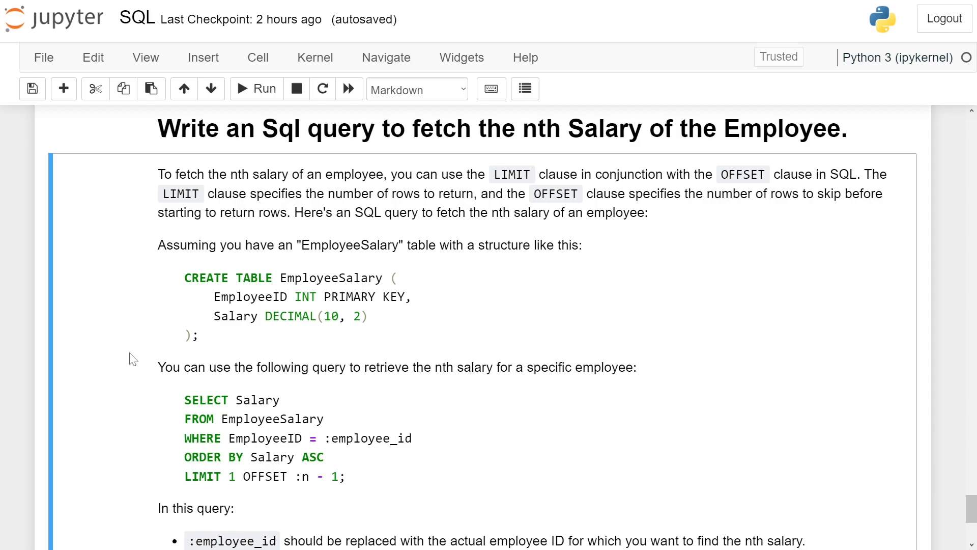
pyautogui.scroll(-3)
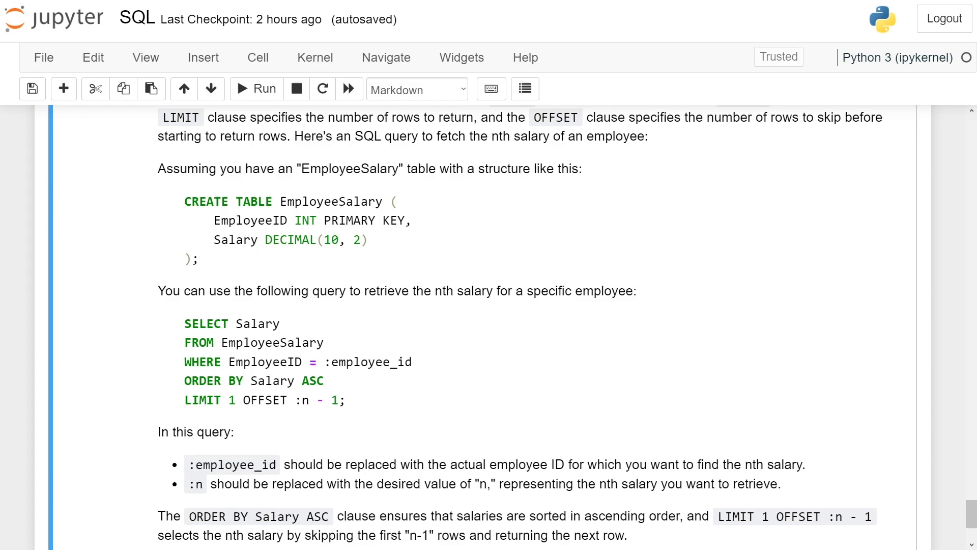
pyautogui.doubleClick(367, 361)
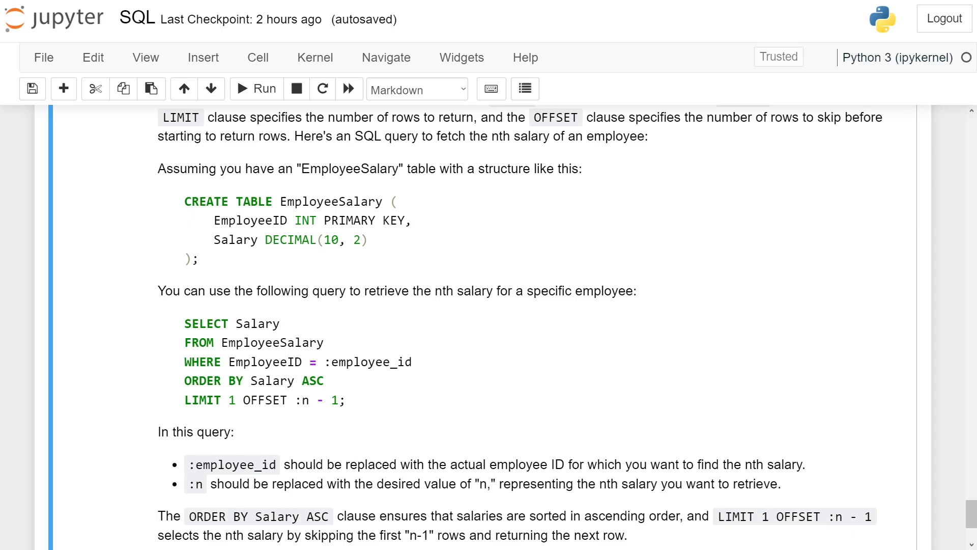
pyautogui.doubleClick(310, 380)
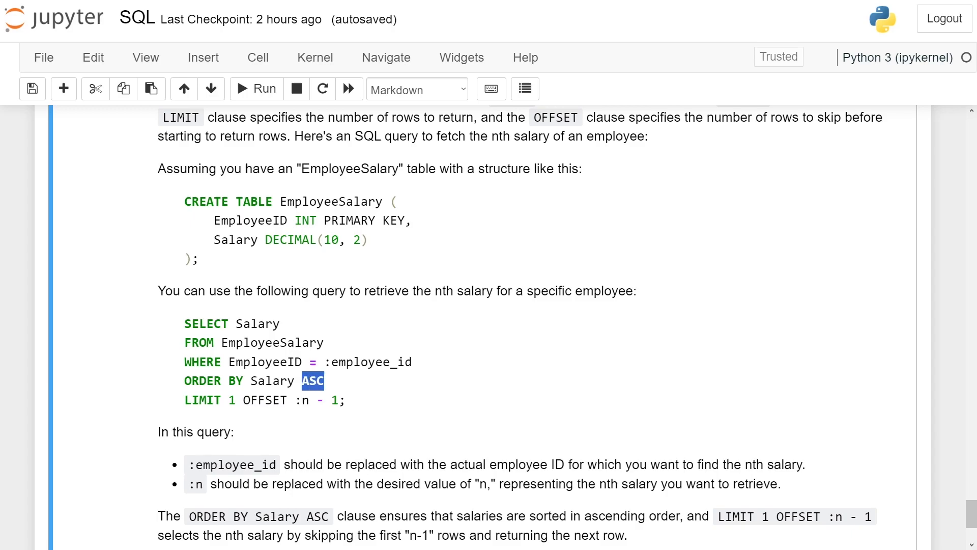
pyautogui.click(341, 385)
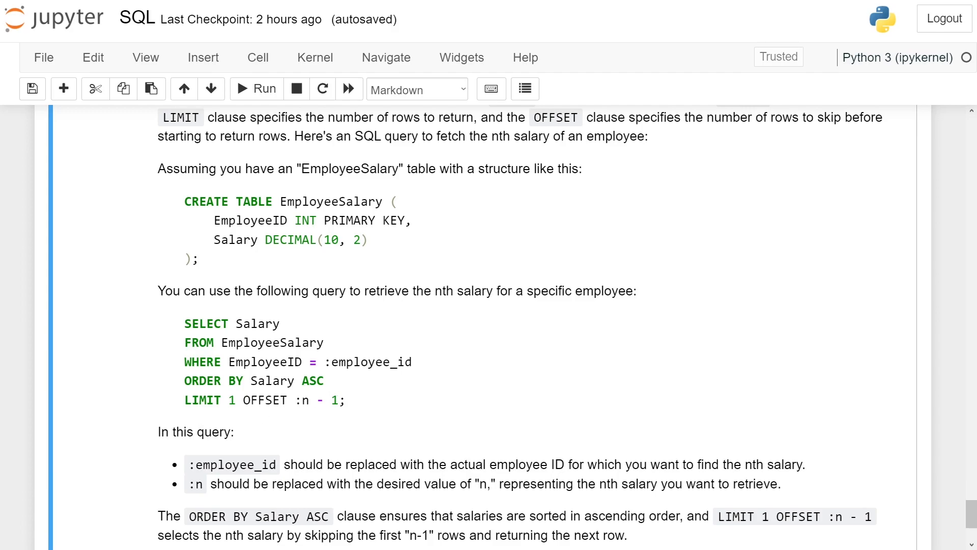
pyautogui.doubleClick(230, 399)
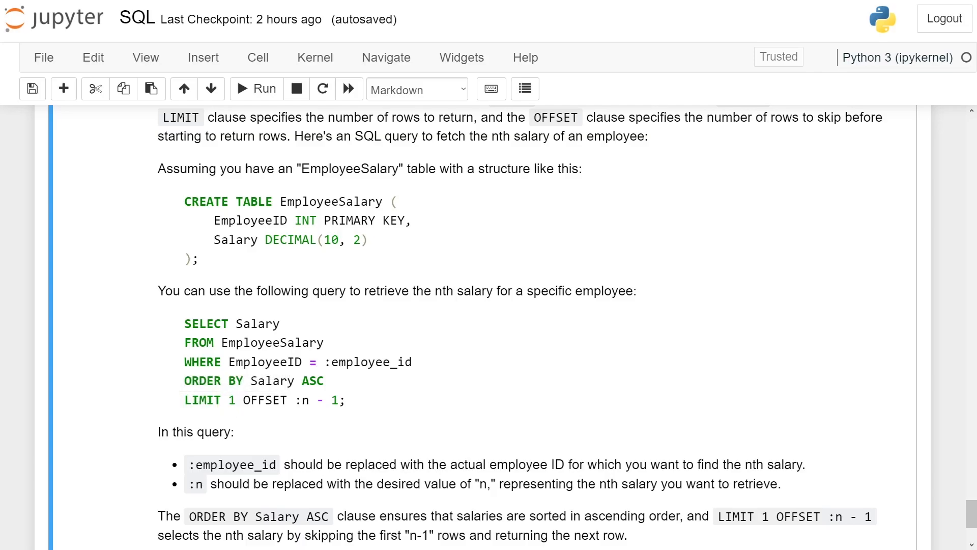
pyautogui.doubleClick(265, 400)
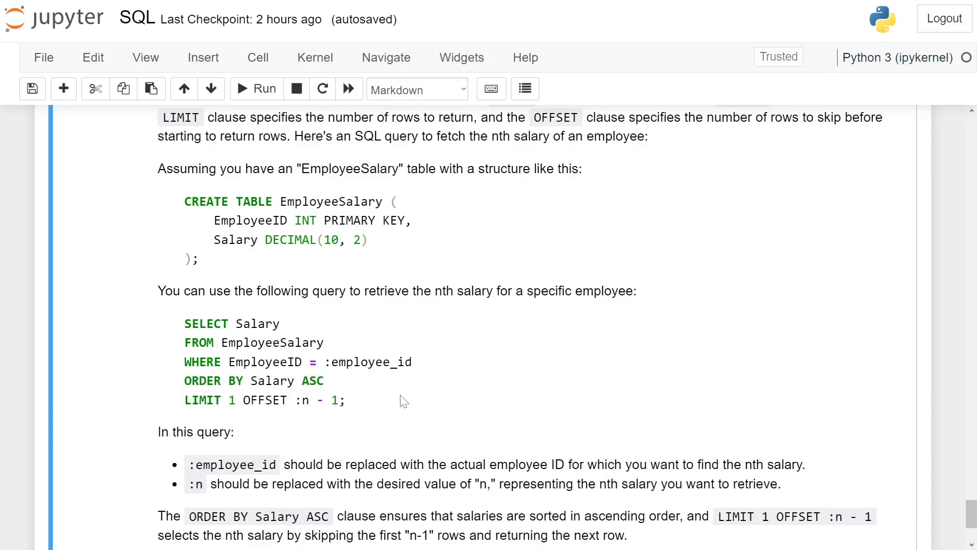
pyautogui.scroll(-3)
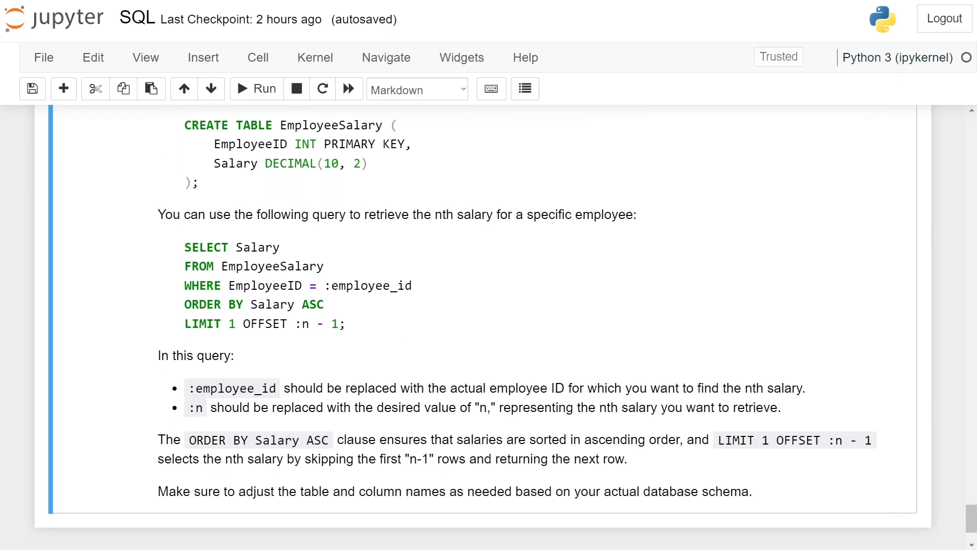
pyautogui.scroll(-3)
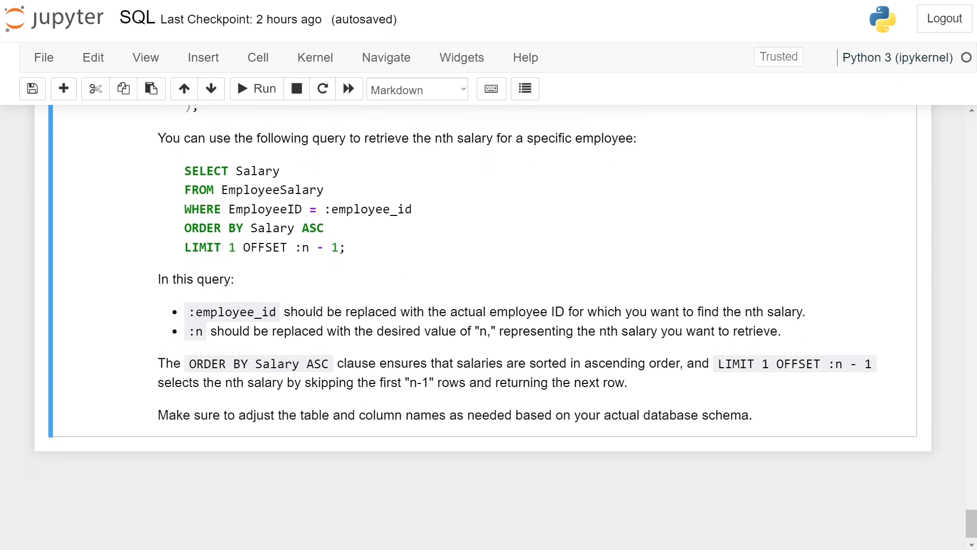